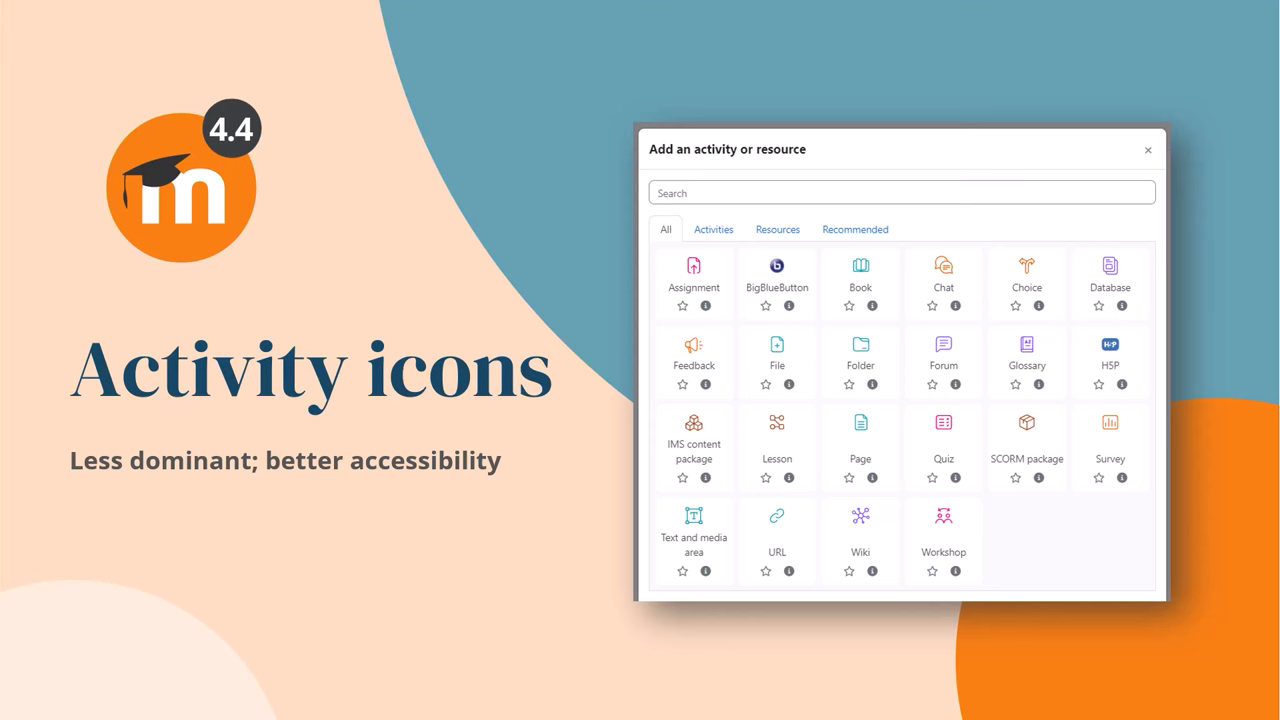
Step: Turn on Edit mode for the Cross-cultural Communication course page
click(1148, 148)
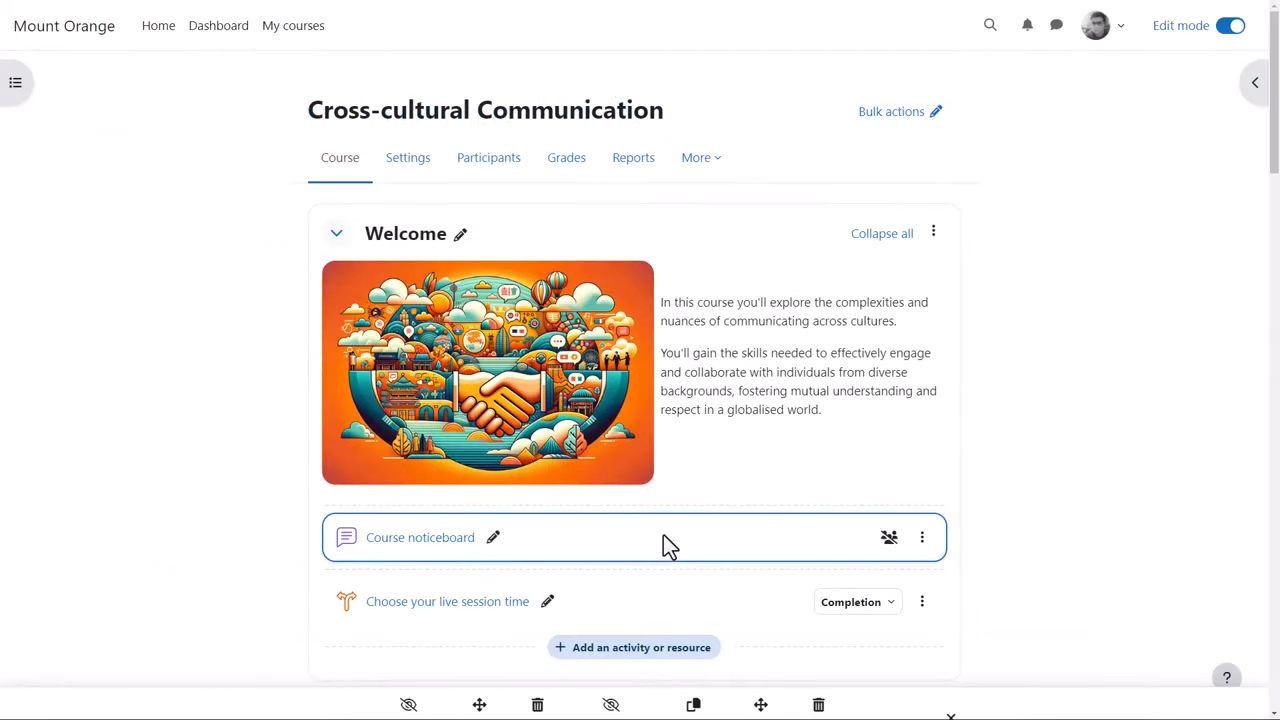
Step: Show the chooser of activities and resources addable below the Welcome section
click(632, 648)
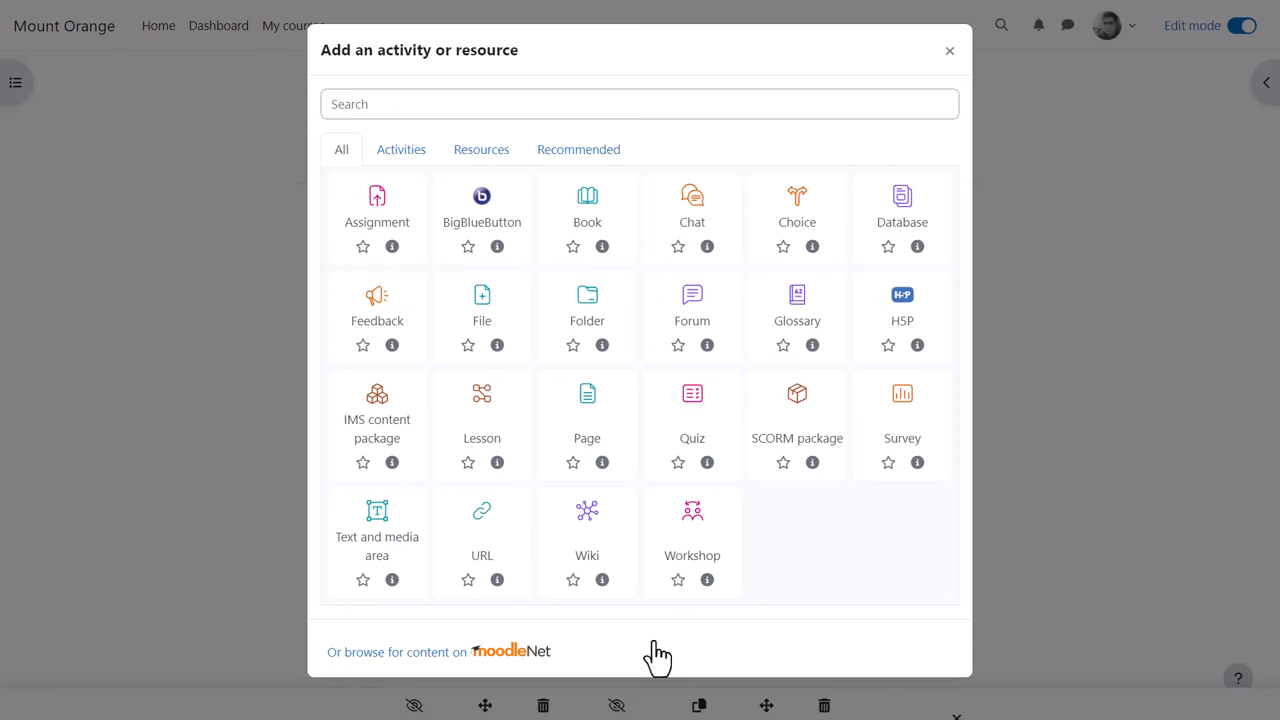
mouse_move(660, 650)
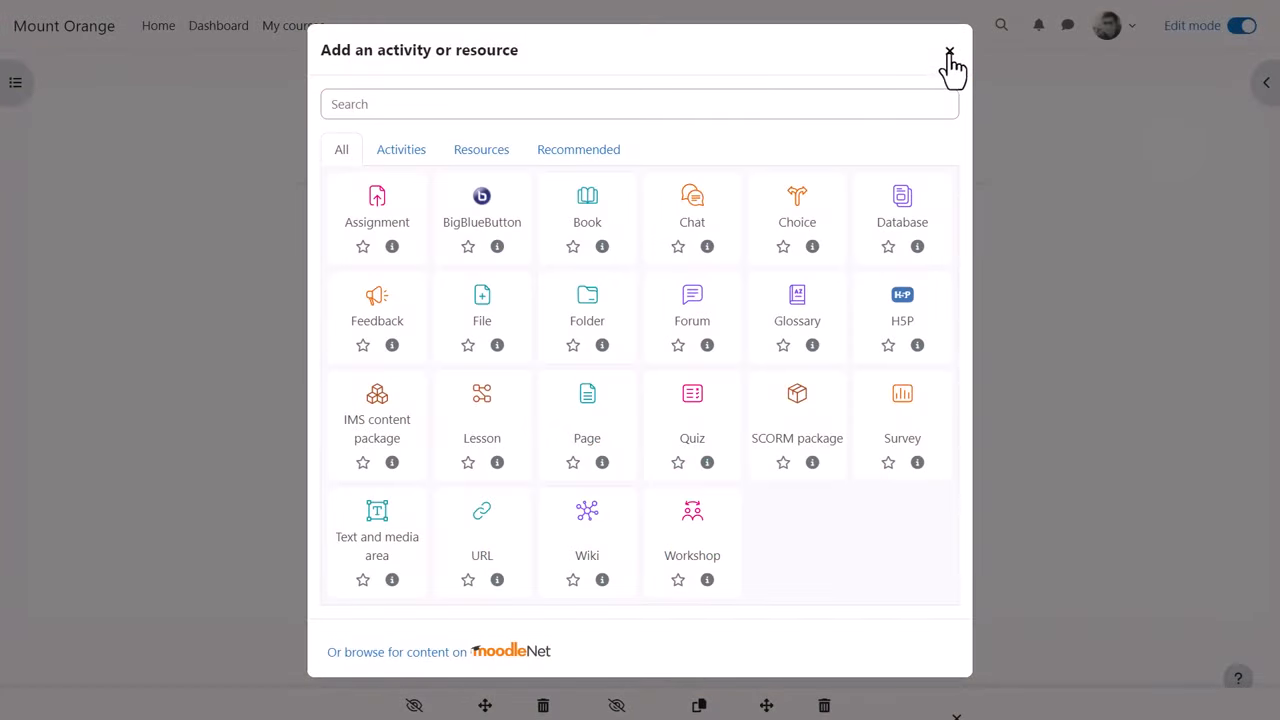
Step: Close the chooser and scroll the course down to Useful resources and credits
click(948, 50)
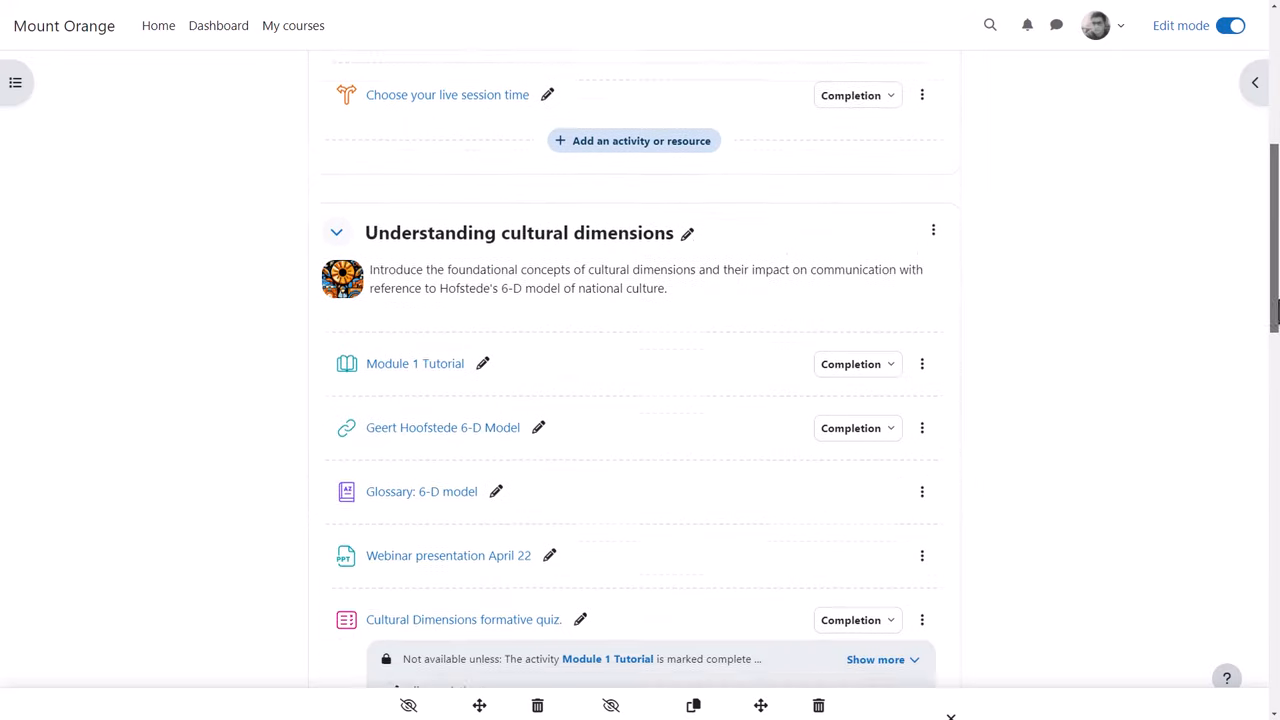
scroll(down, 3)
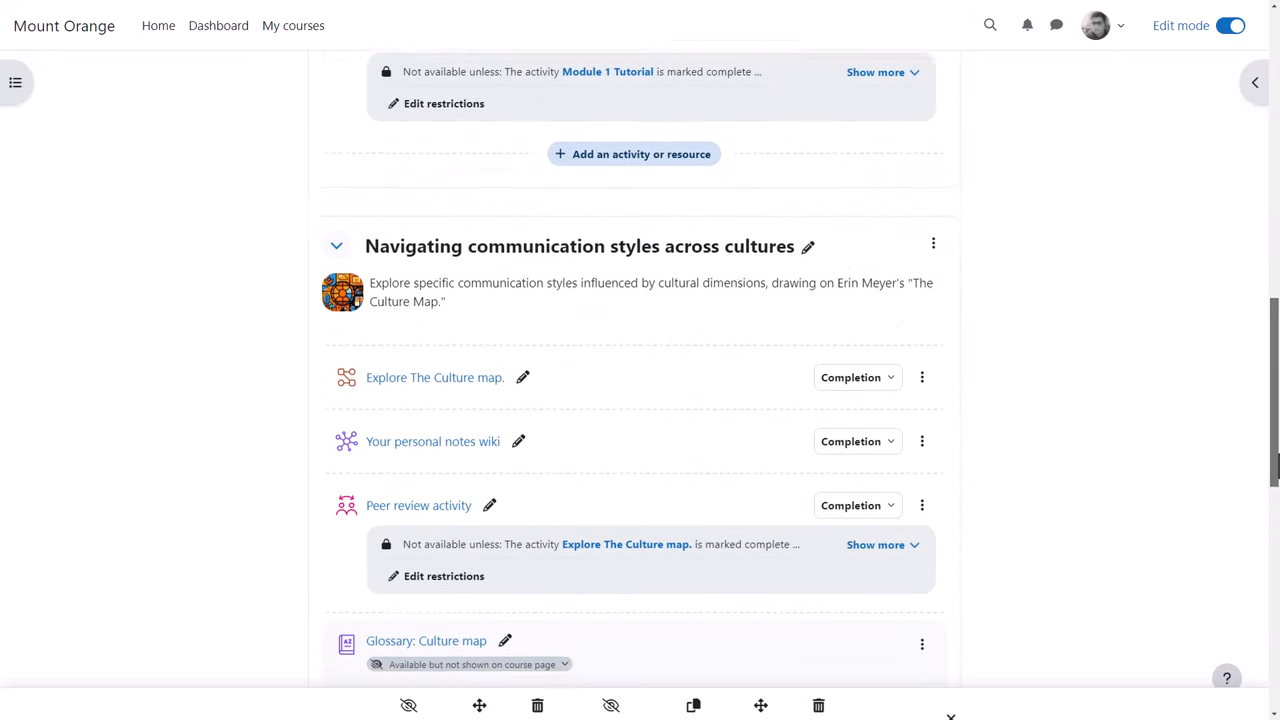
scroll(down, 3)
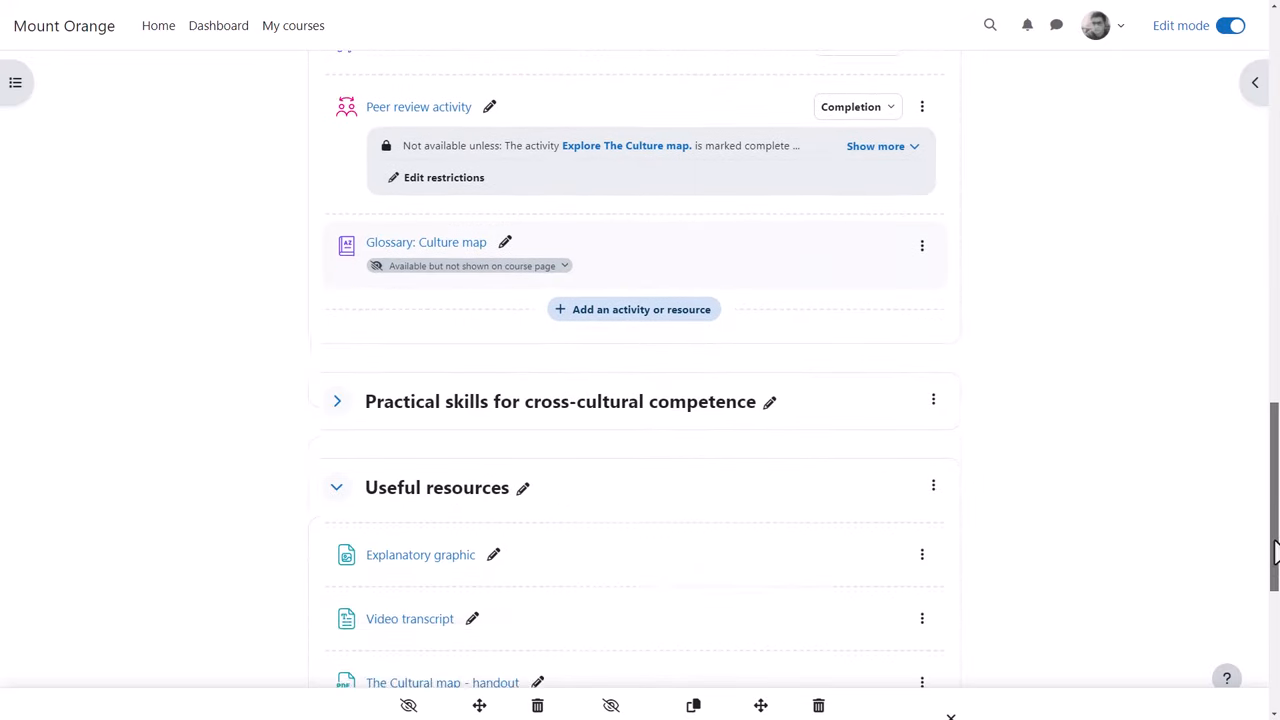
scroll(down, 3)
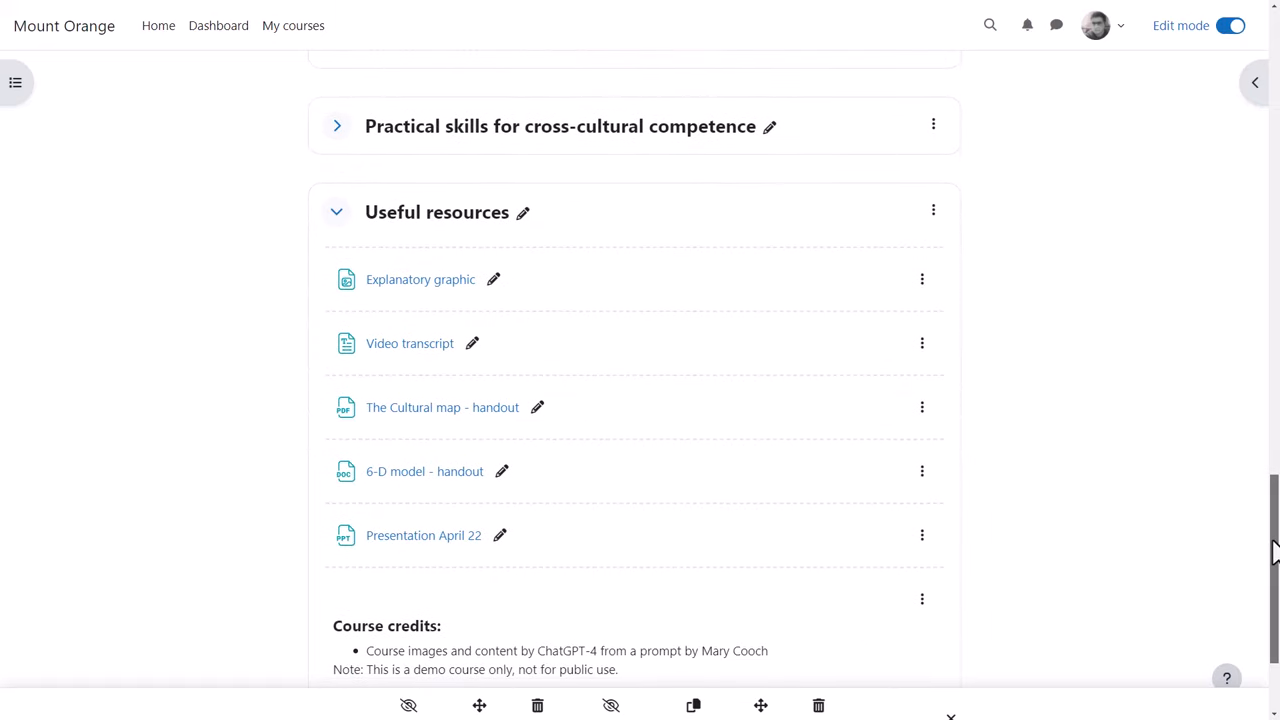